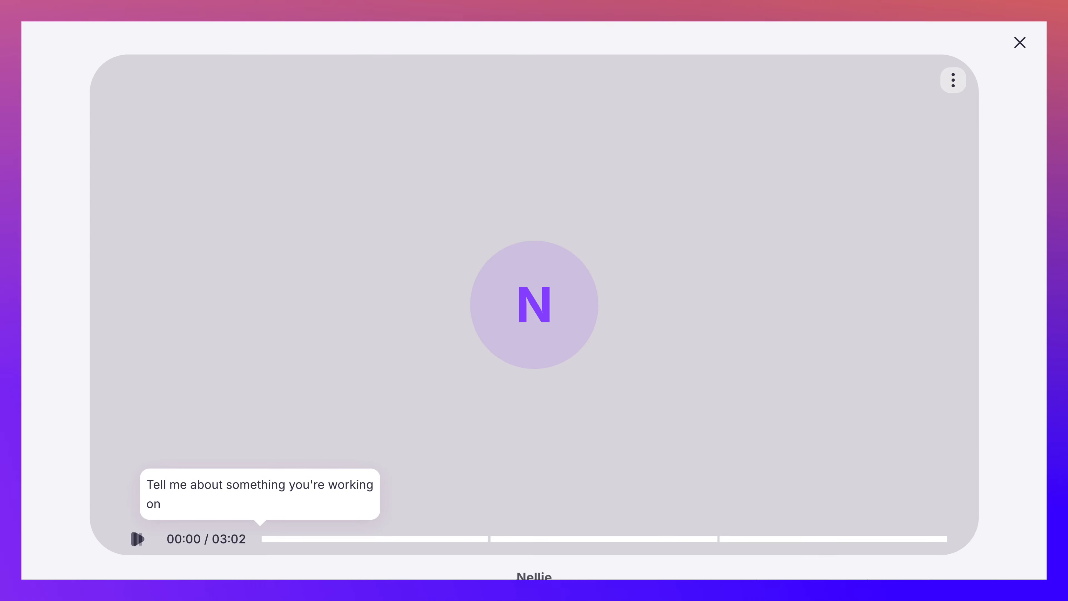
Play Nellie's MirrorTalk reflection recording for a couple of seconds, then pause it.
{"action": "left_click", "coordinate": [136, 540]}
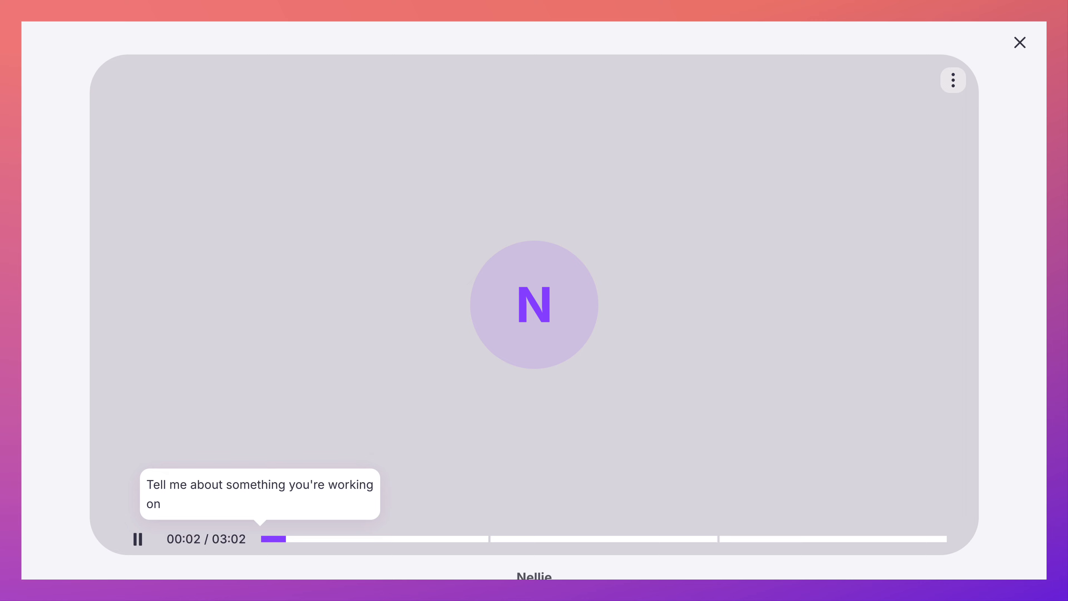
{"action": "left_click", "coordinate": [137, 539]}
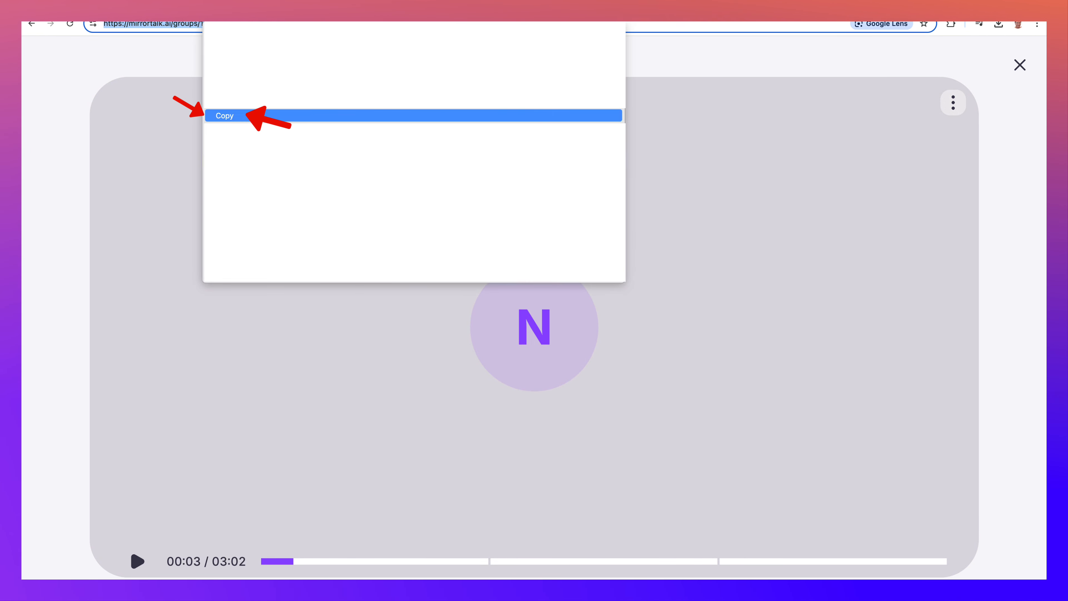
Copy the MirrorTalk reflection page's URL from the Chrome address bar.
{"action": "left_click", "coordinate": [224, 116]}
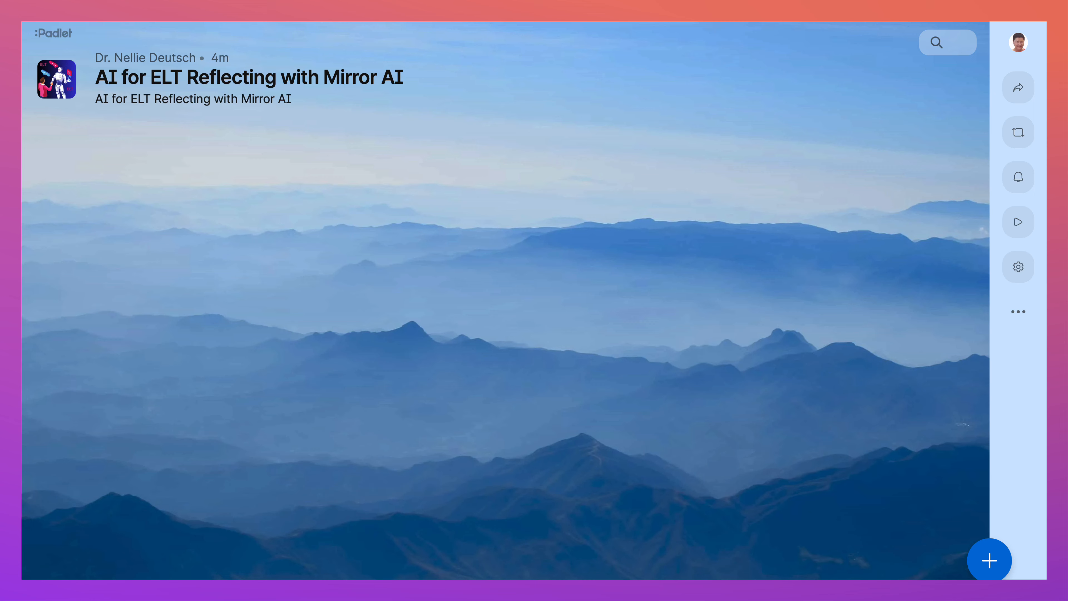
Create a new wall post with the subject 'Reflecting on the Tools'.
{"action": "left_click", "coordinate": [989, 561]}
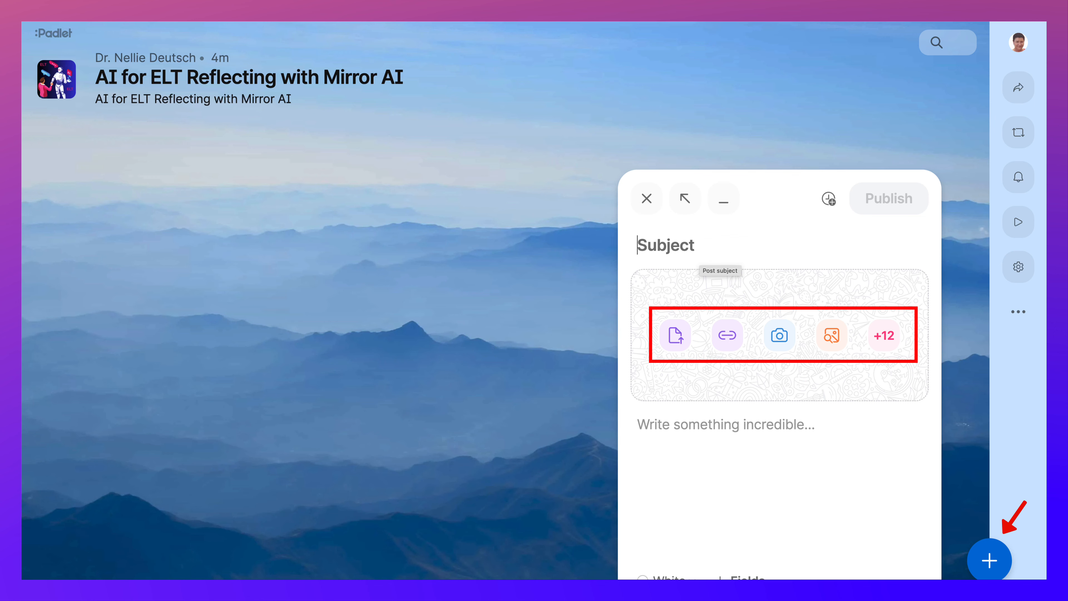
{"action": "type", "text": "Refl"}
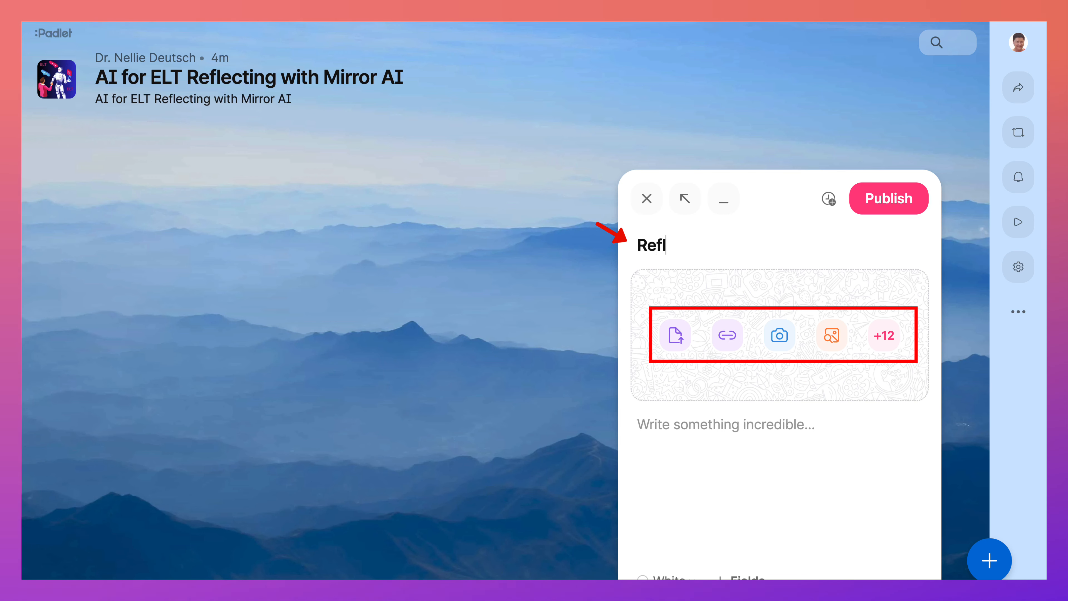
{"action": "type", "text": "ecting"}
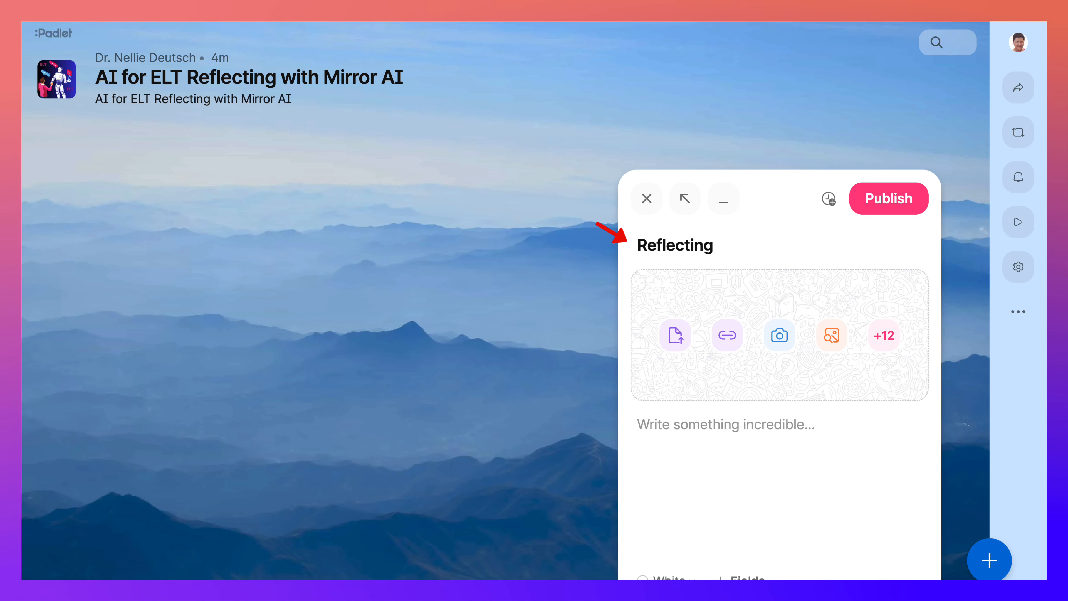
{"action": "type", "text": "on t"}
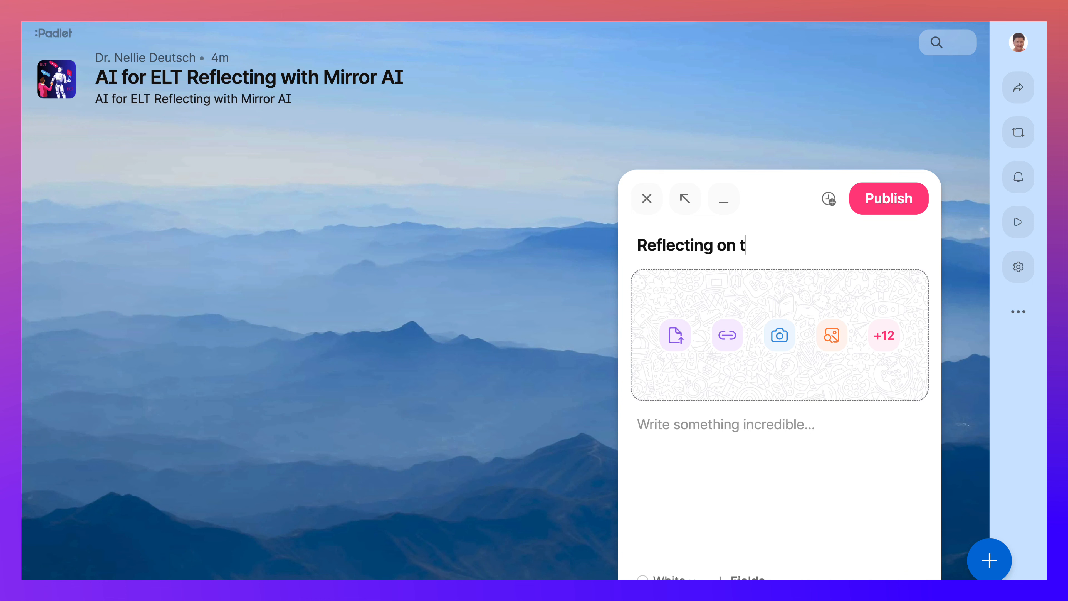
{"action": "type", "text": "he Tools"}
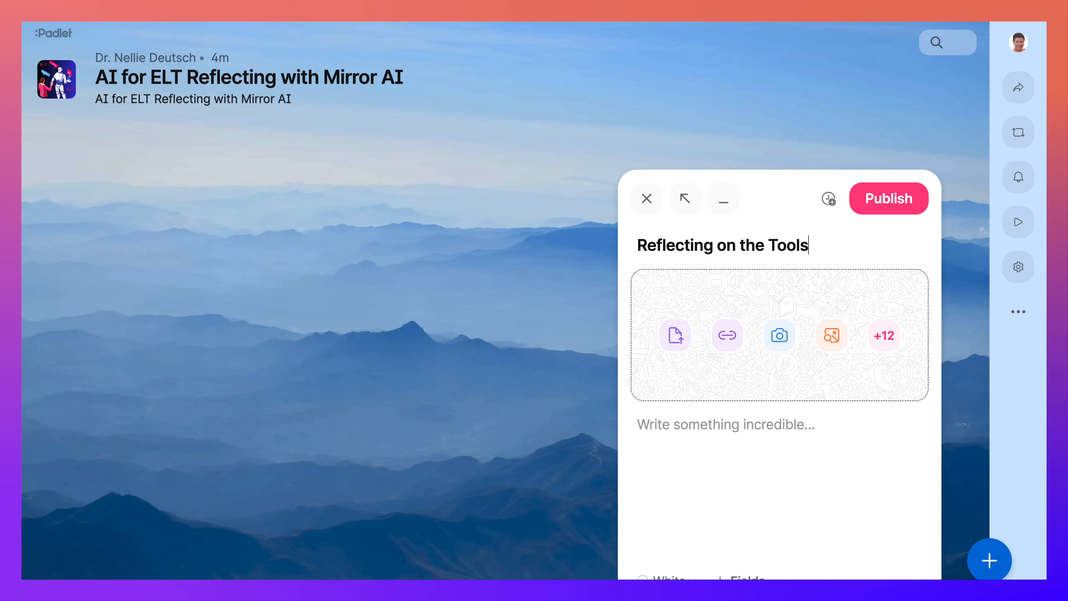
{"action": "mouse_move", "coordinate": [728, 334]}
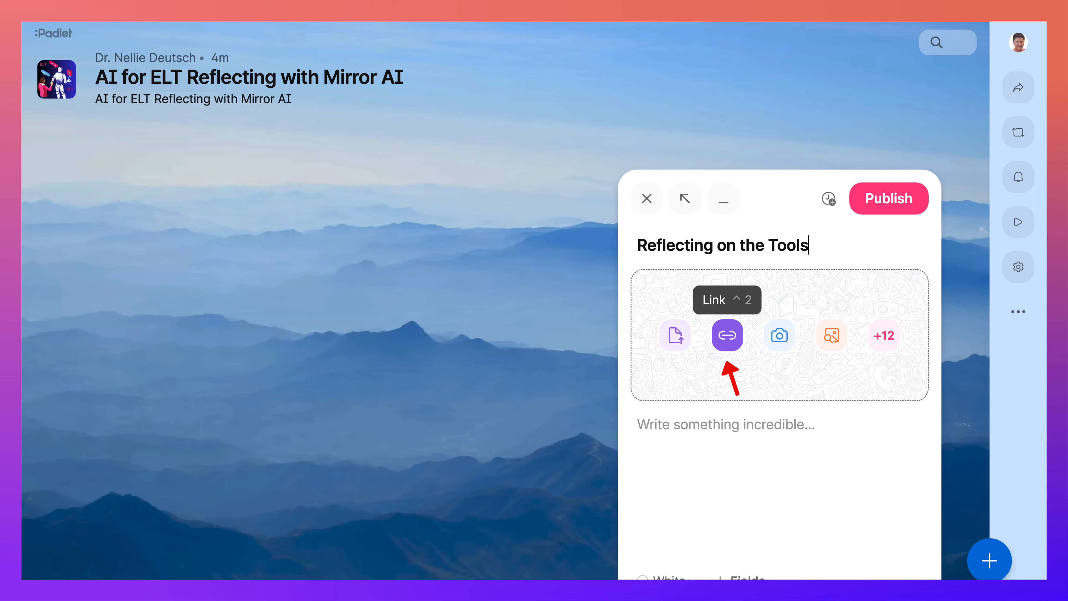
Attach the copied MirrorTalk reflection URL as the post's web link and load its preview.
{"action": "left_click", "coordinate": [726, 335]}
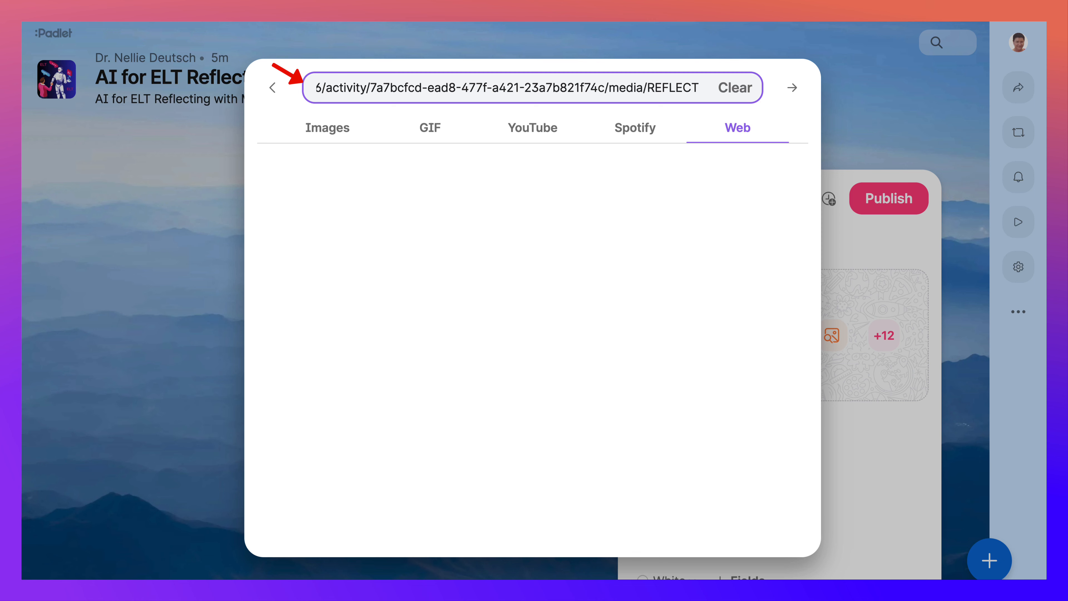
{"action": "left_click", "coordinate": [792, 88]}
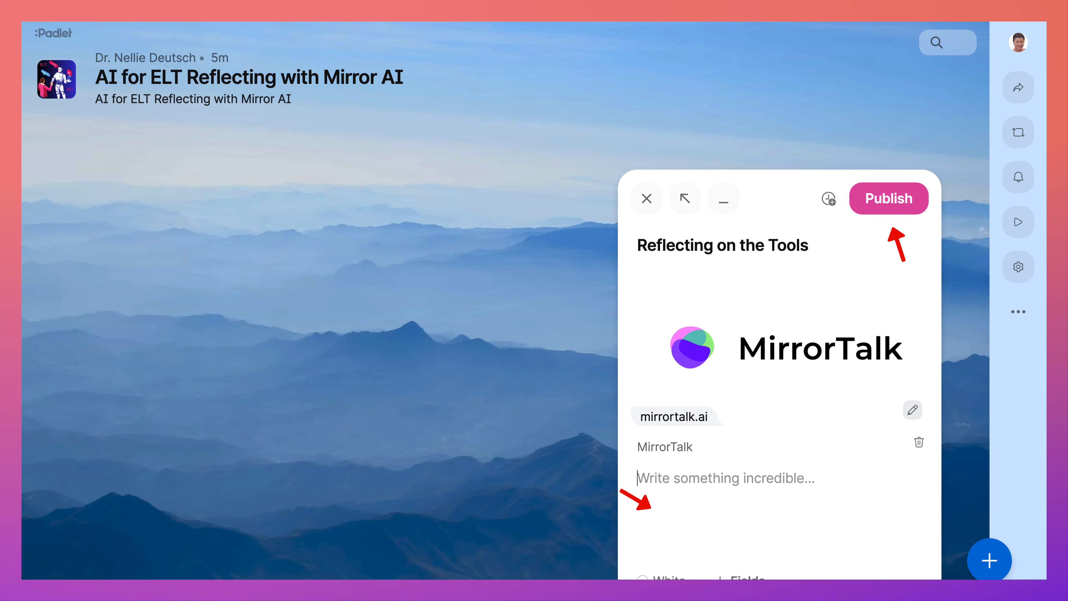
Publish the 'Reflecting on the Tools' post with its MirrorTalk link card to the wall.
{"action": "left_click", "coordinate": [889, 198]}
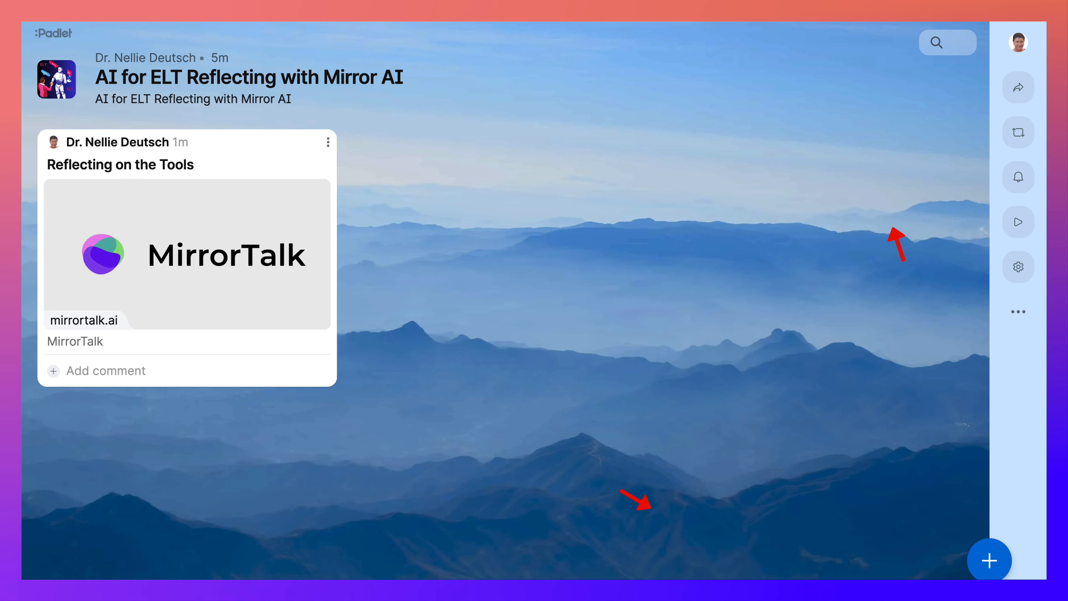